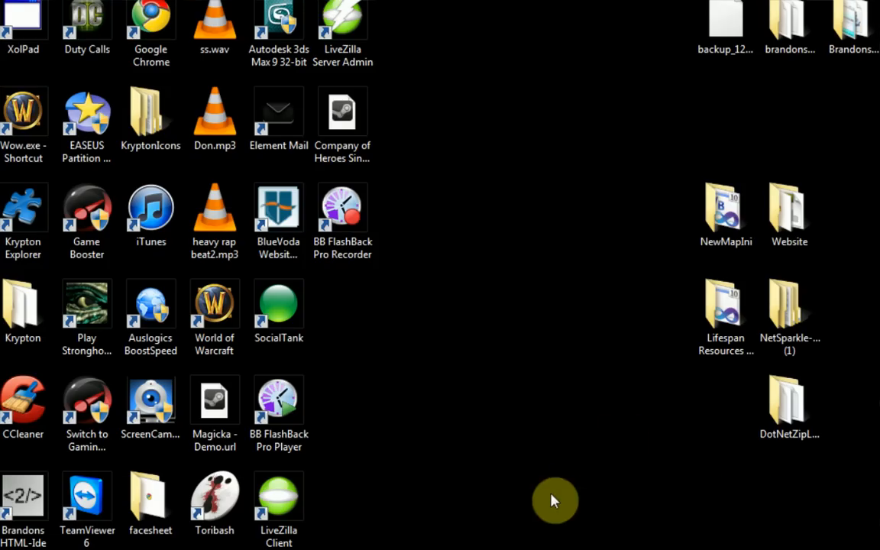
Browse to the MySQL Tutorial project's bin\Debug folder in Explorer.
left_click(278, 504)
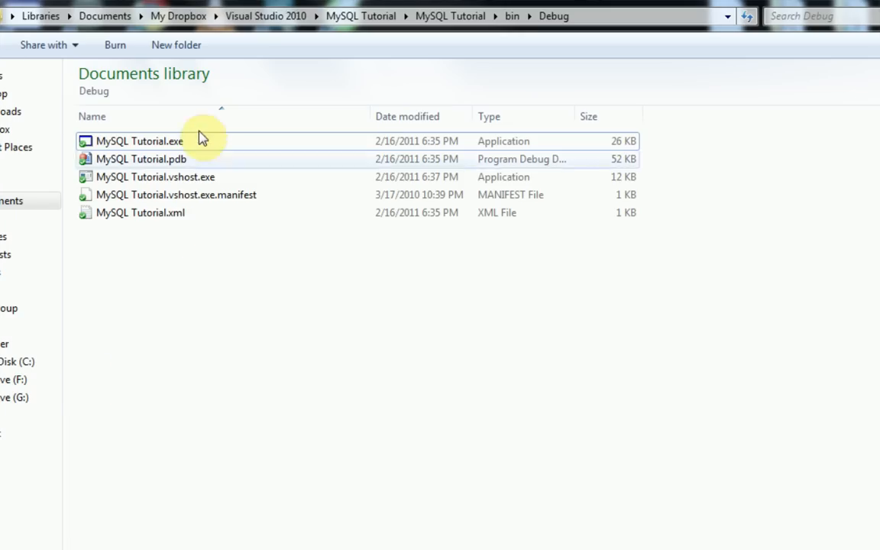
left_click(140, 141)
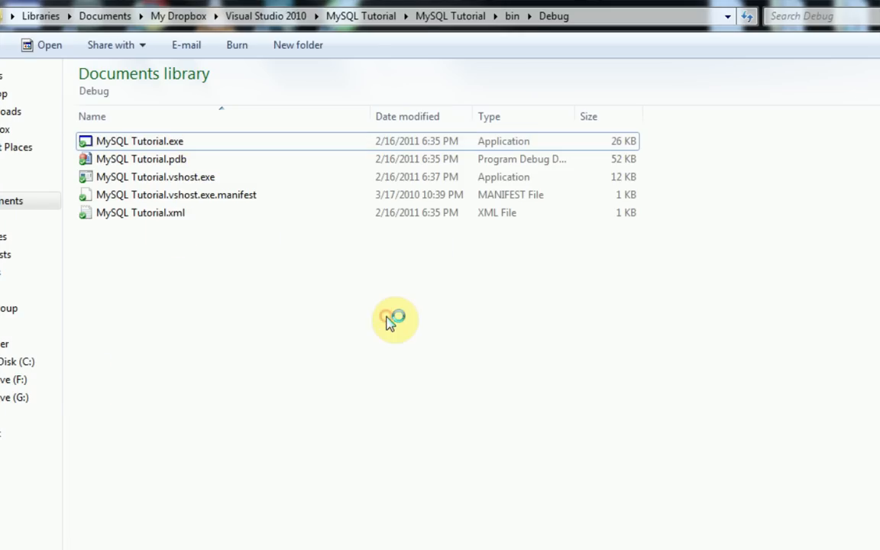
double_click(141, 140)
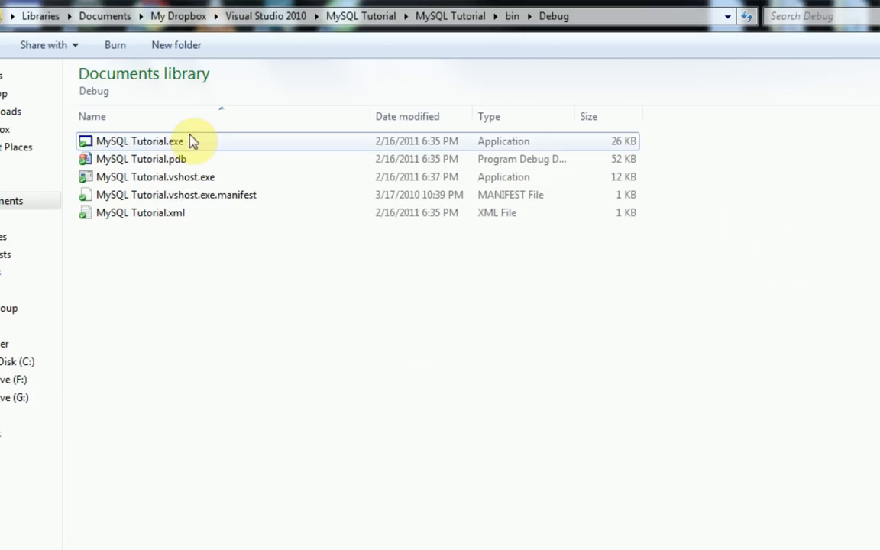
mouse_move(298, 346)
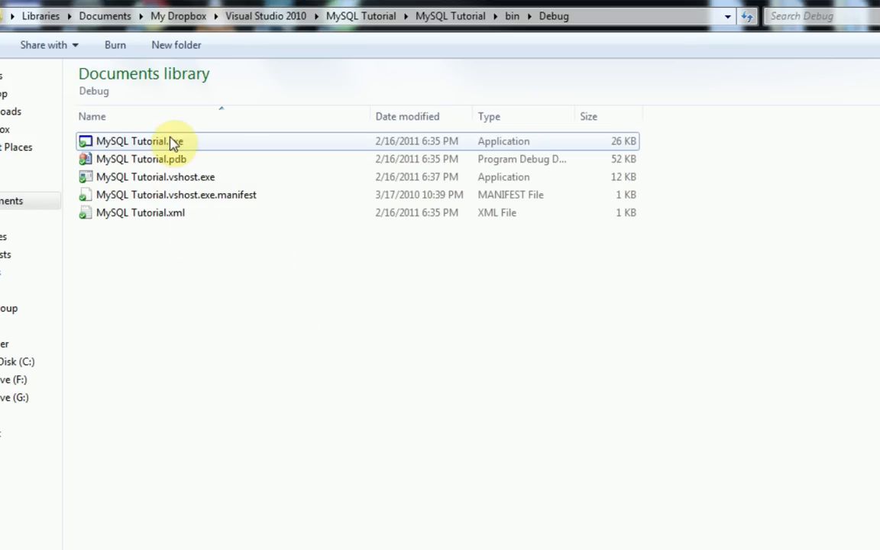
mouse_move(269, 353)
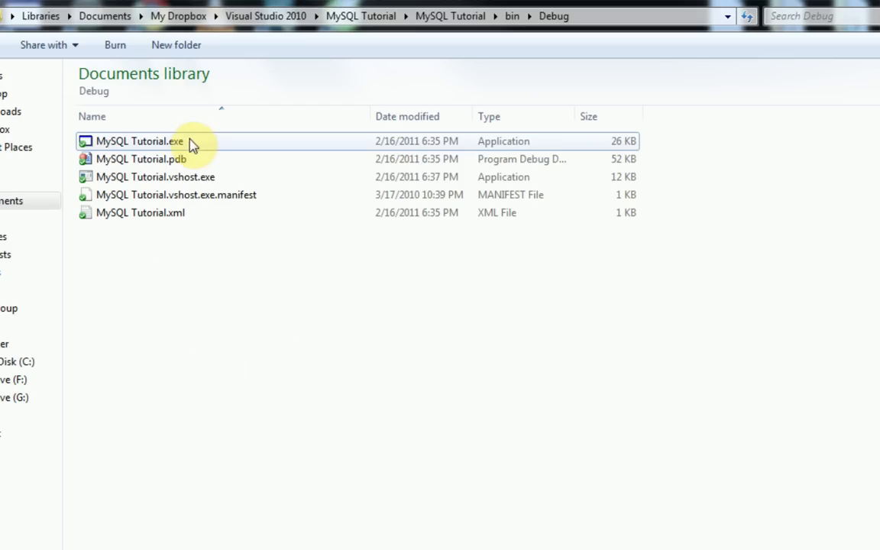
mouse_move(349, 425)
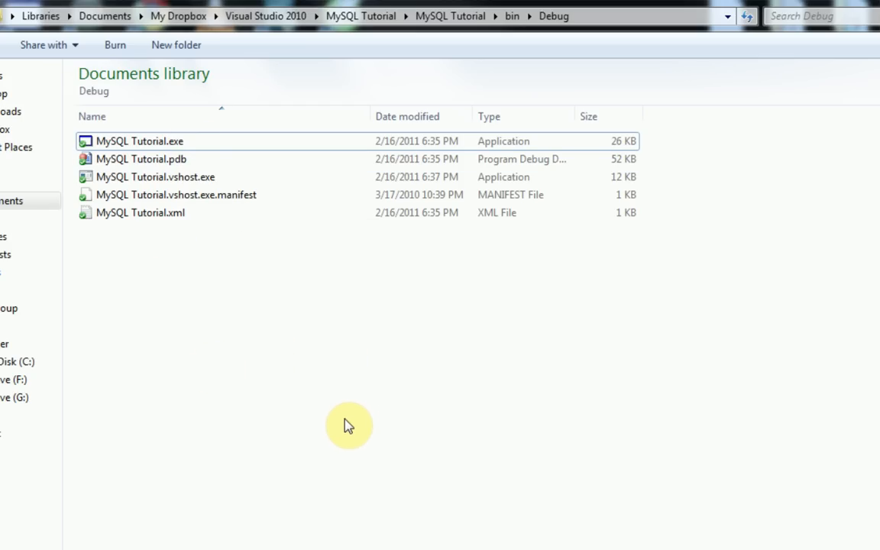
mouse_move(398, 465)
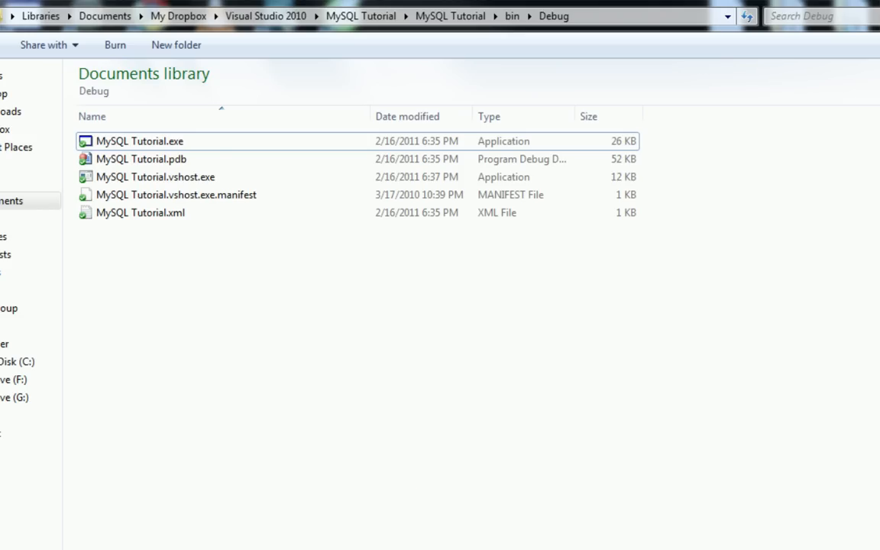
left_click(141, 140)
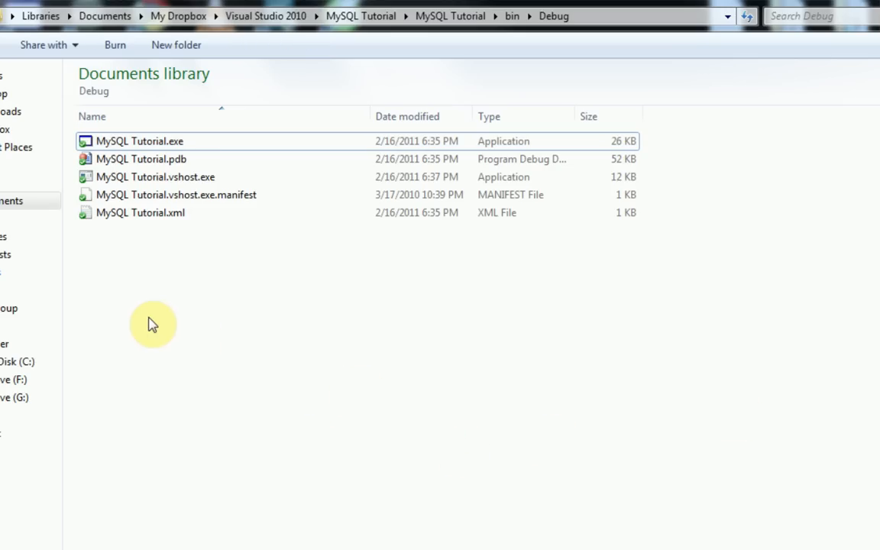
mouse_move(149, 338)
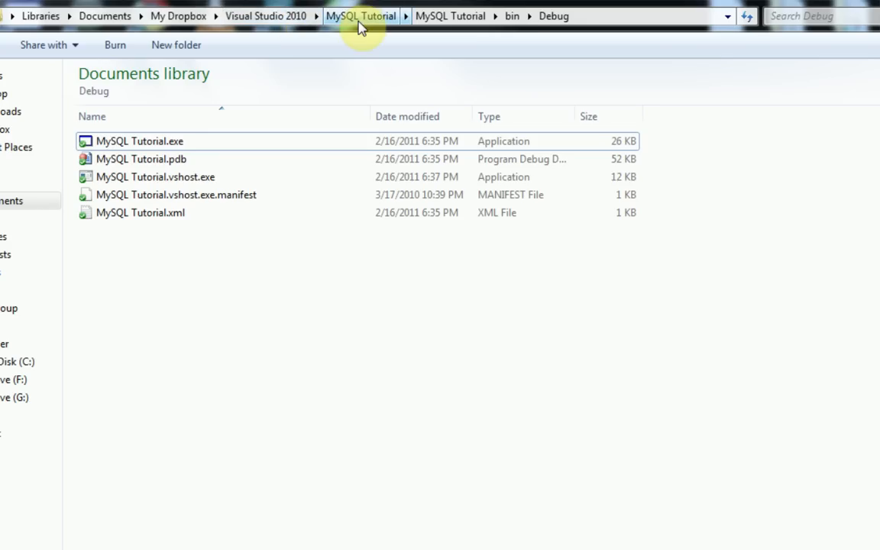
mouse_move(534, 15)
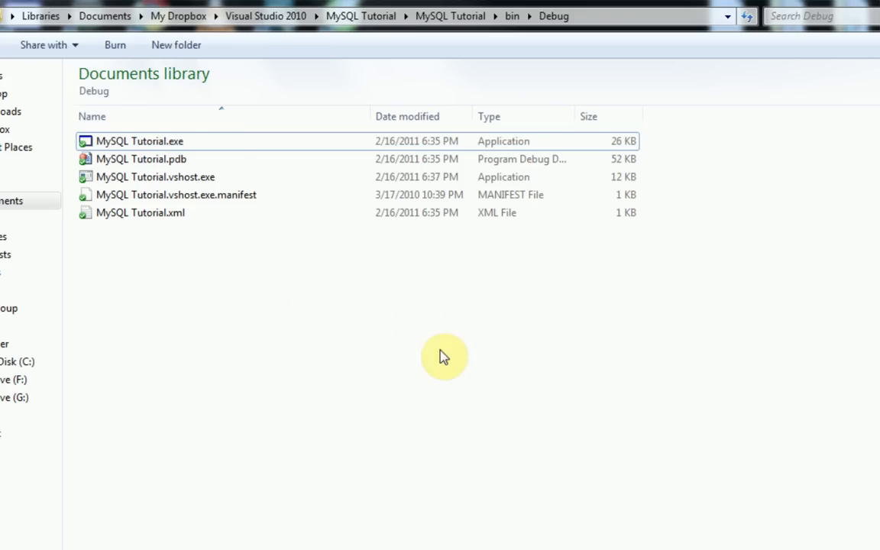
double_click(140, 141)
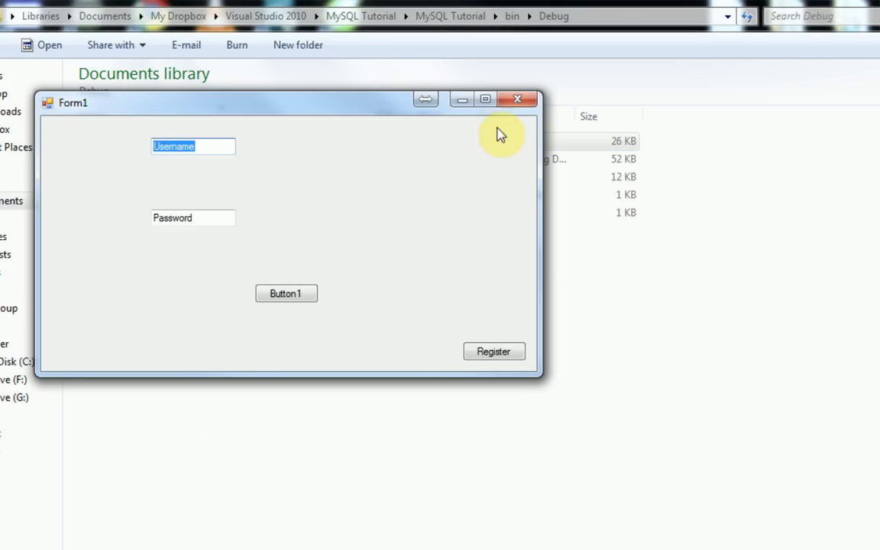
left_click(494, 352)
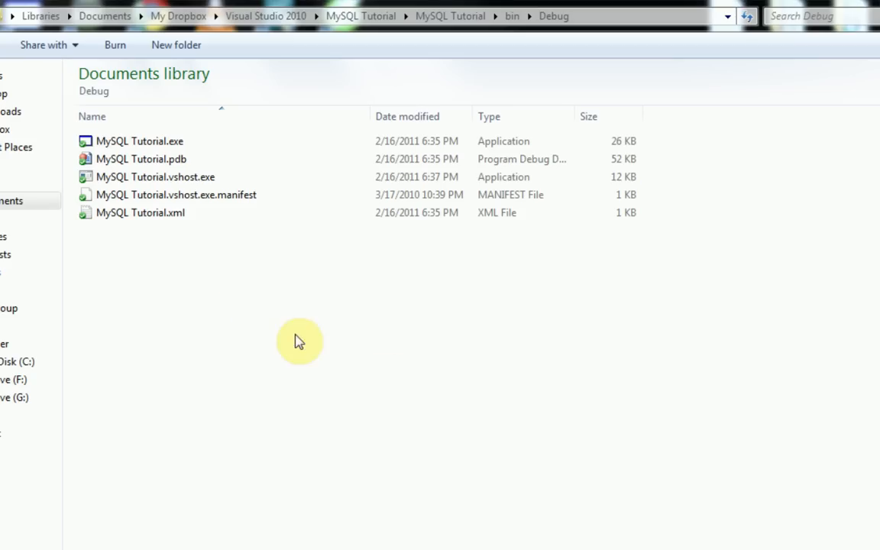
Paste mysql.data.msi into the Debug folder and select it with MySQL Tutorial.exe.
right_click(298, 339)
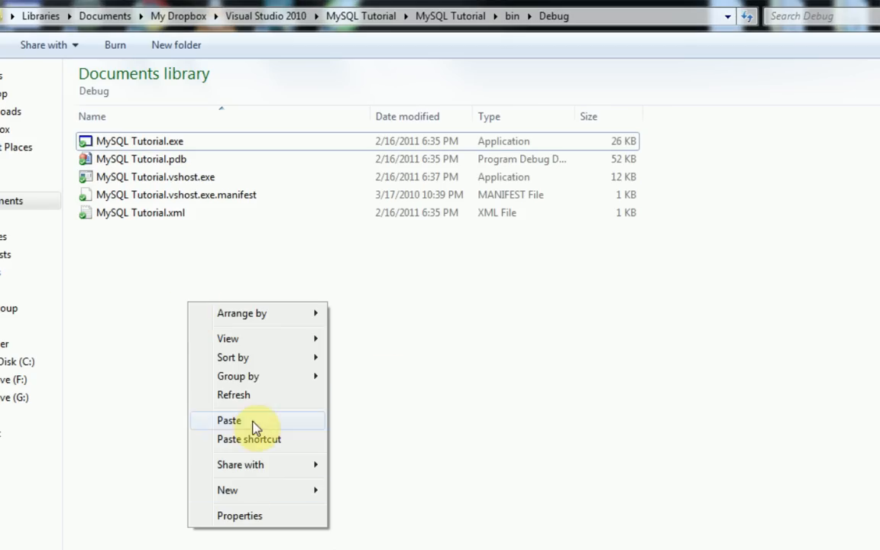
left_click(230, 421)
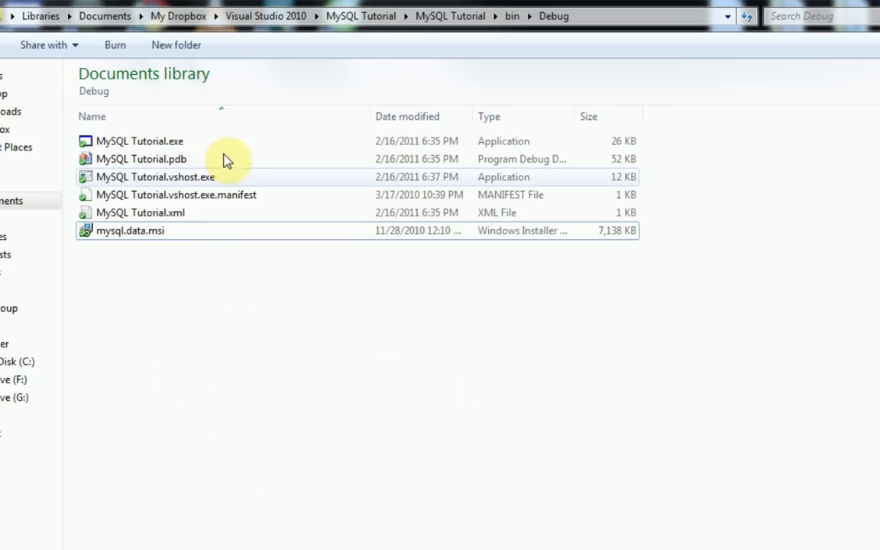
key("ctrl+a")
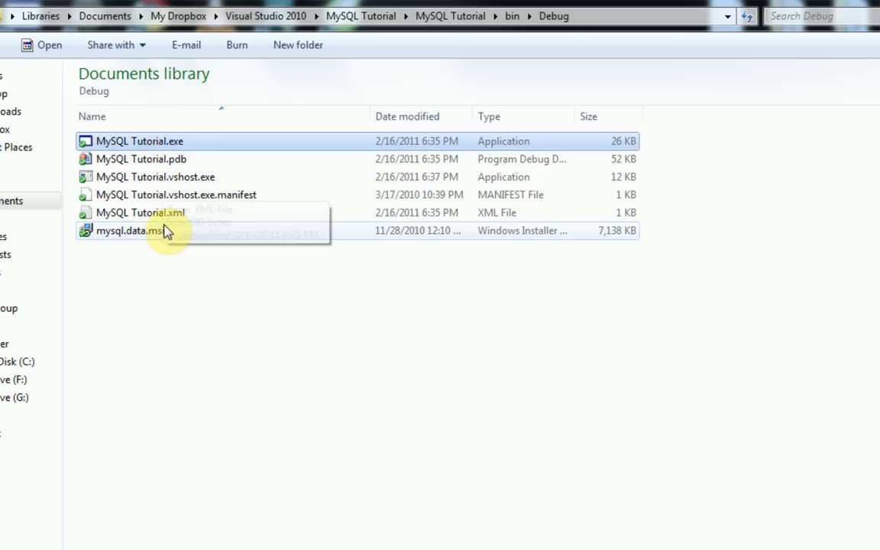
left_click(128, 230)
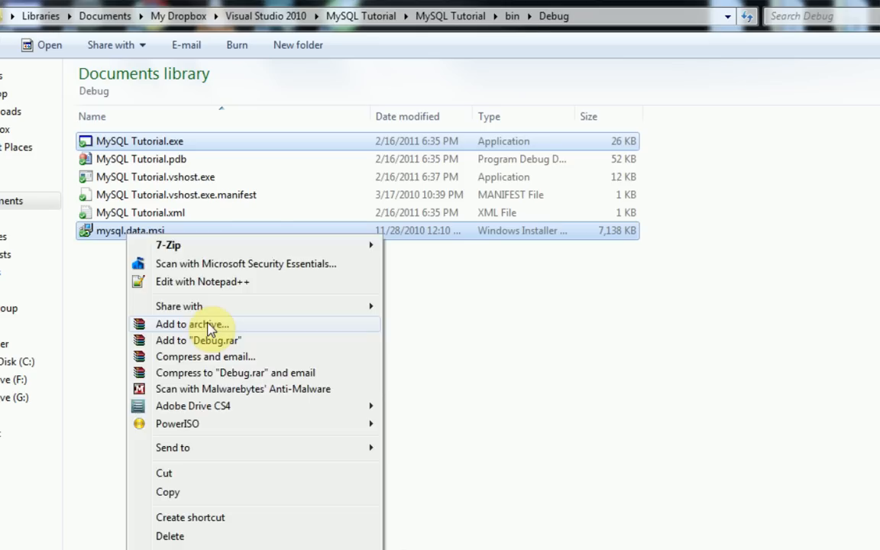
Add both files to a WinRAR archive named MySQLTutorial.exe with Create SFX archive ticked.
left_click(192, 324)
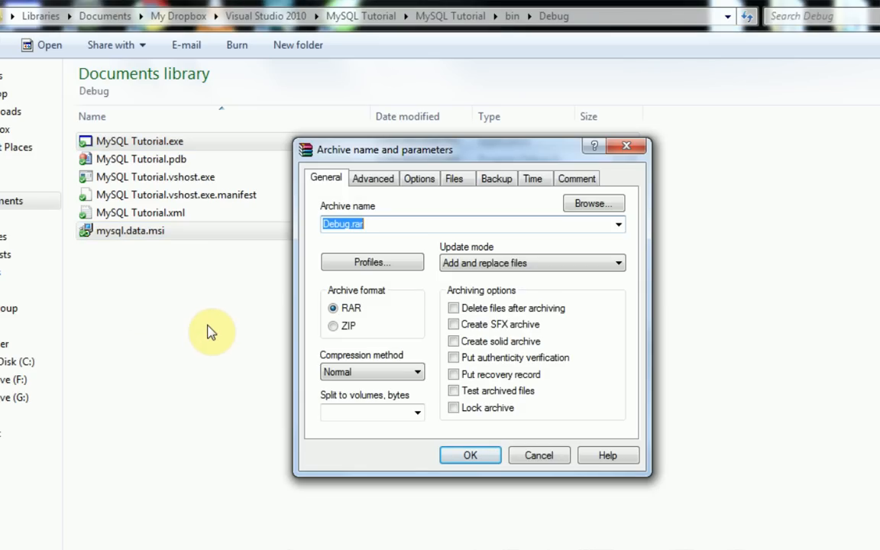
mouse_move(217, 333)
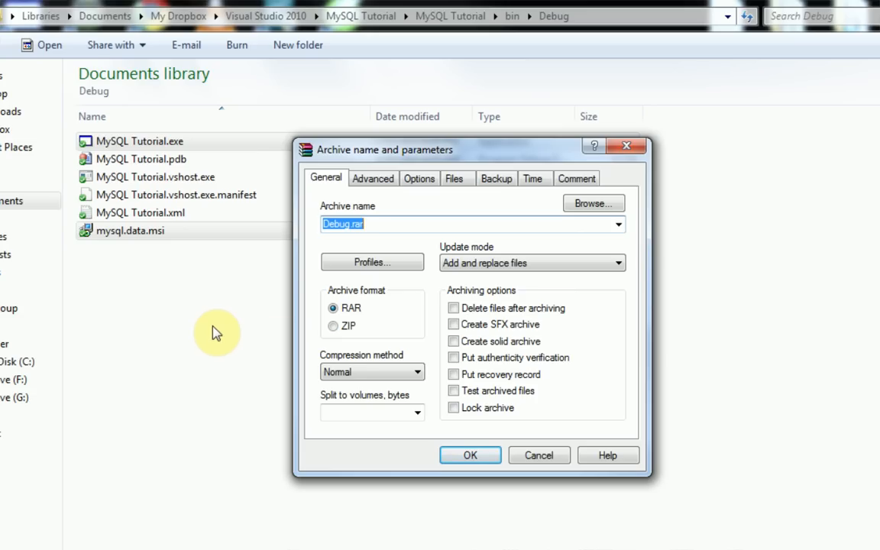
mouse_move(350, 327)
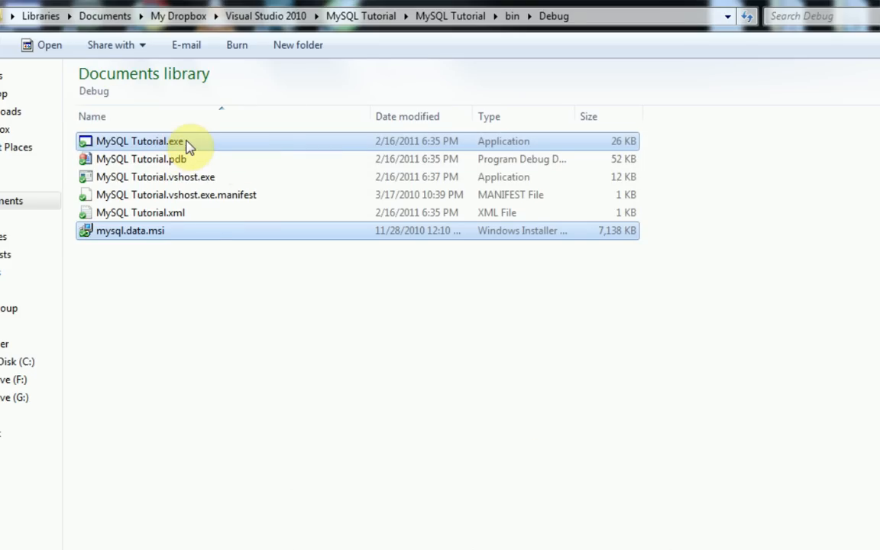
right_click(140, 140)
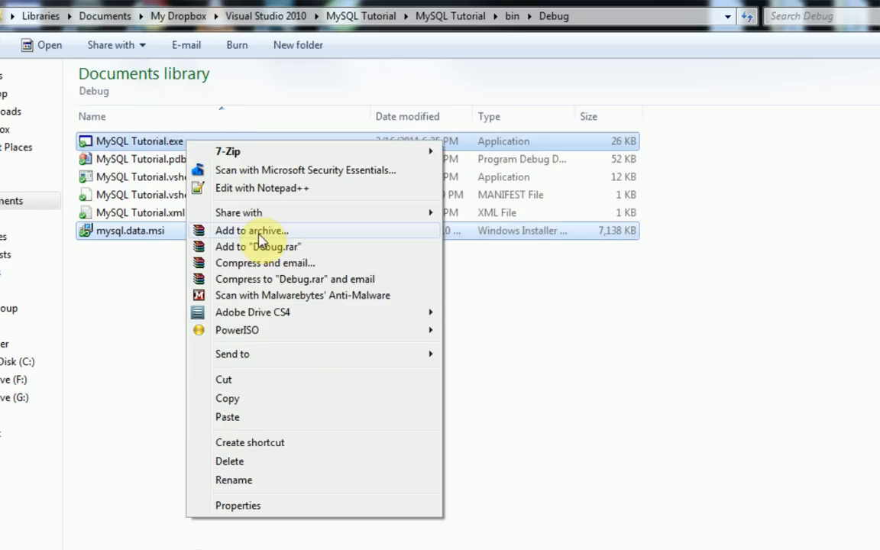
left_click(251, 229)
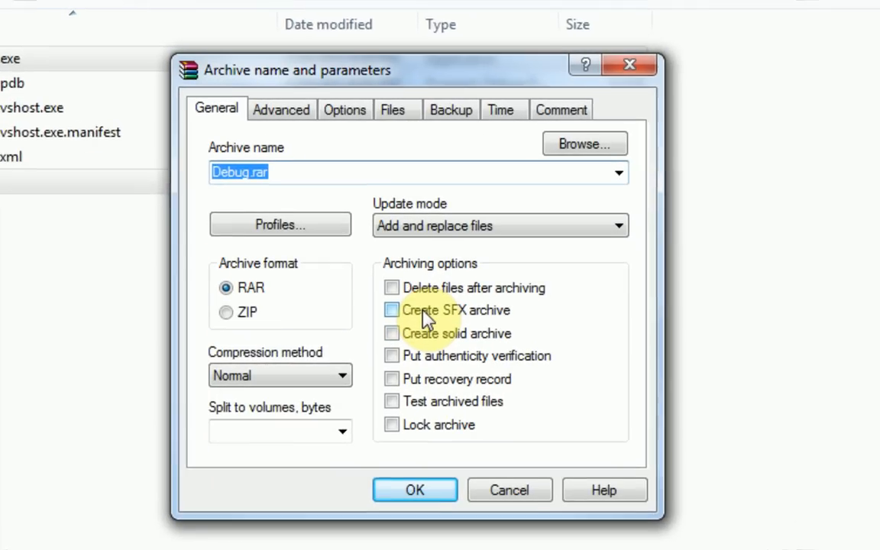
left_click(391, 309)
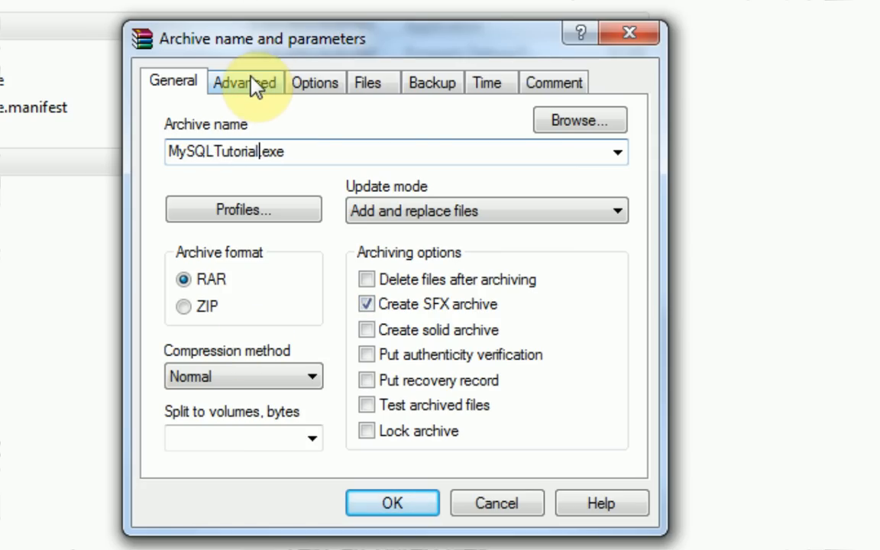
Reach the SFX options from the Advanced archive settings.
left_click(244, 83)
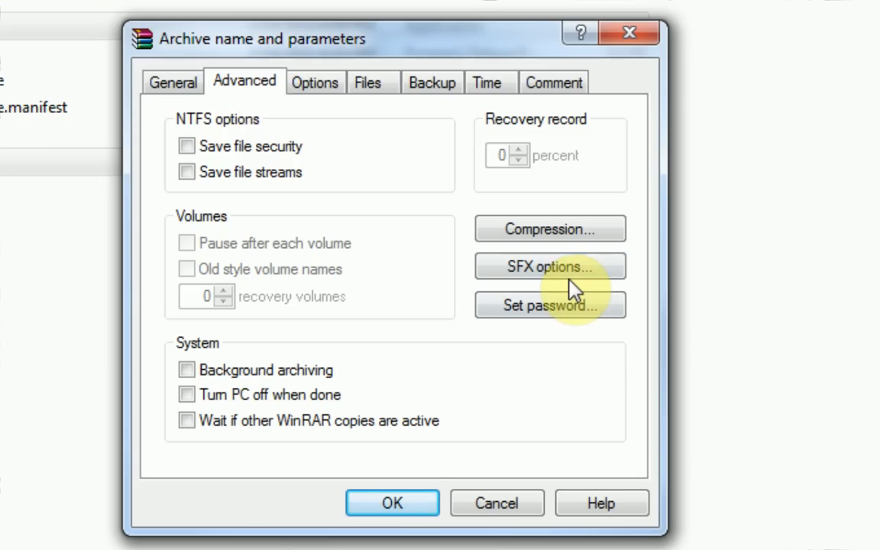
left_click(550, 266)
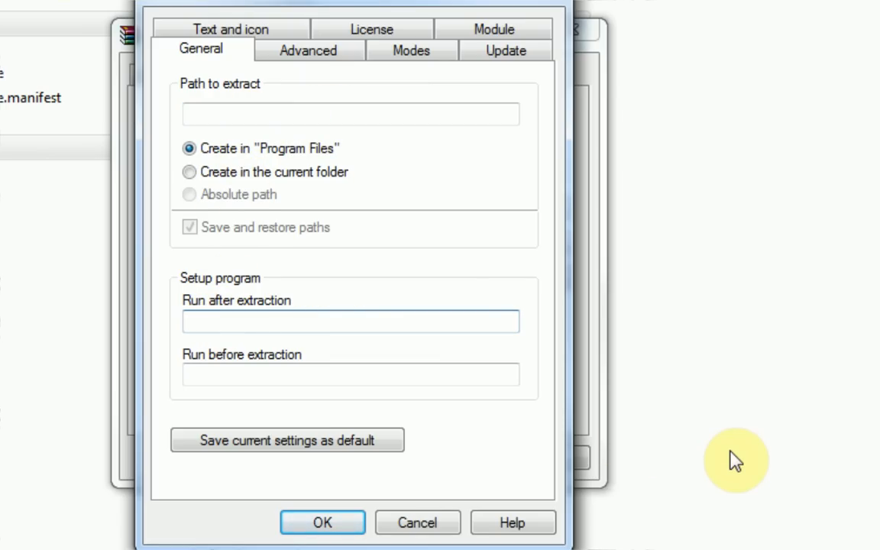
Set mysql.data.msi to run after extraction and choose Overwrite all files.
left_click(352, 321)
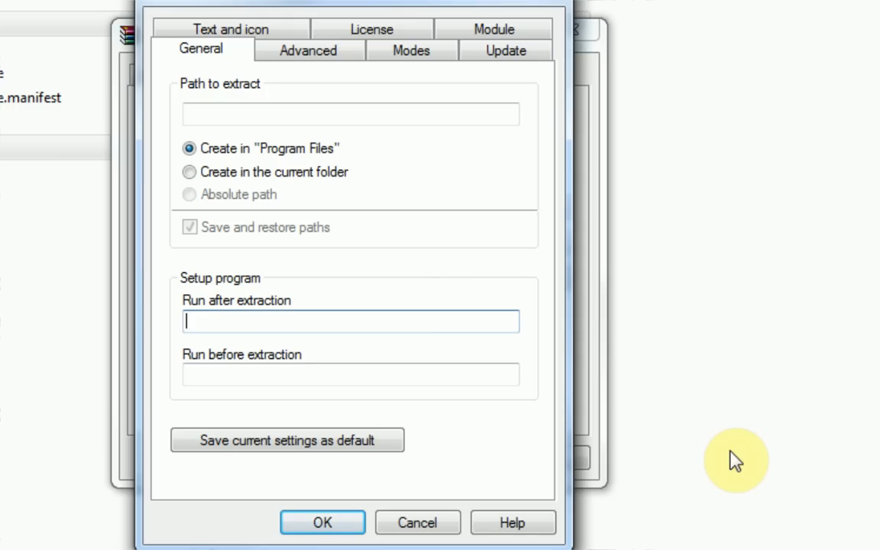
type("mysql.data.msi")
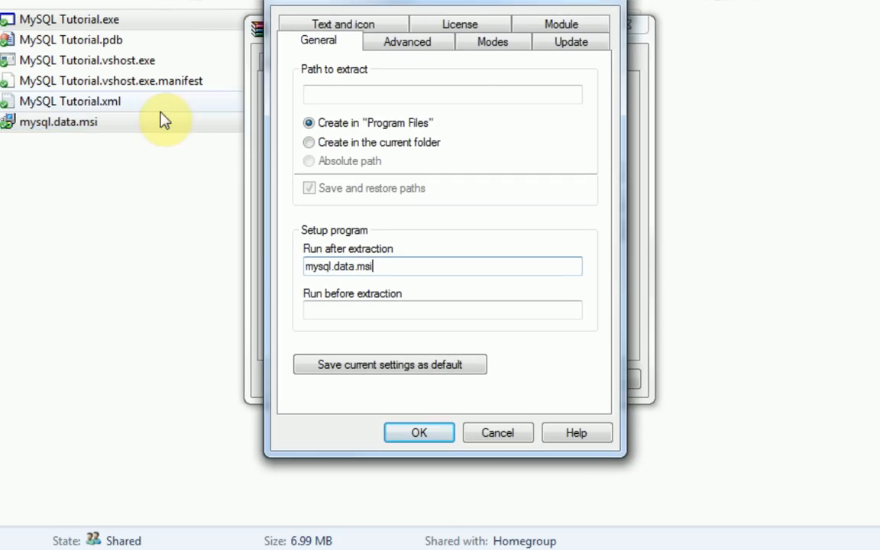
left_click(58, 122)
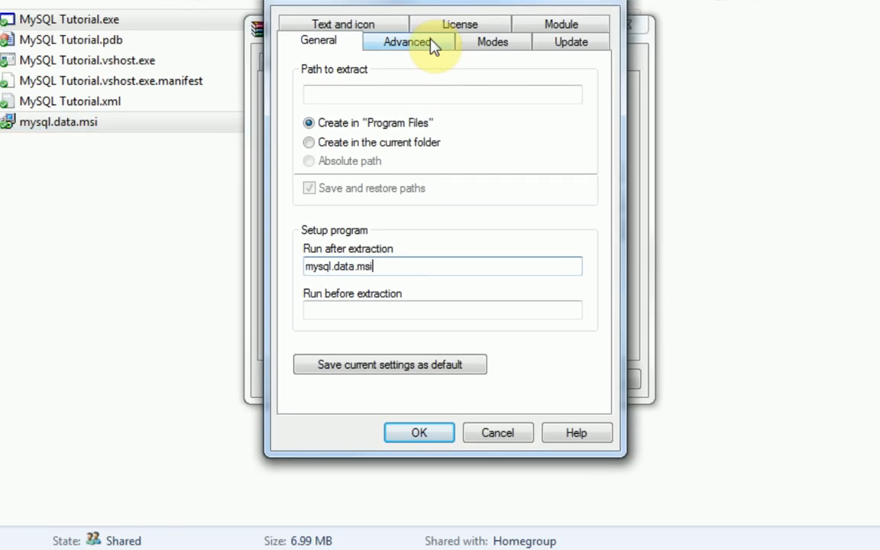
left_click(407, 41)
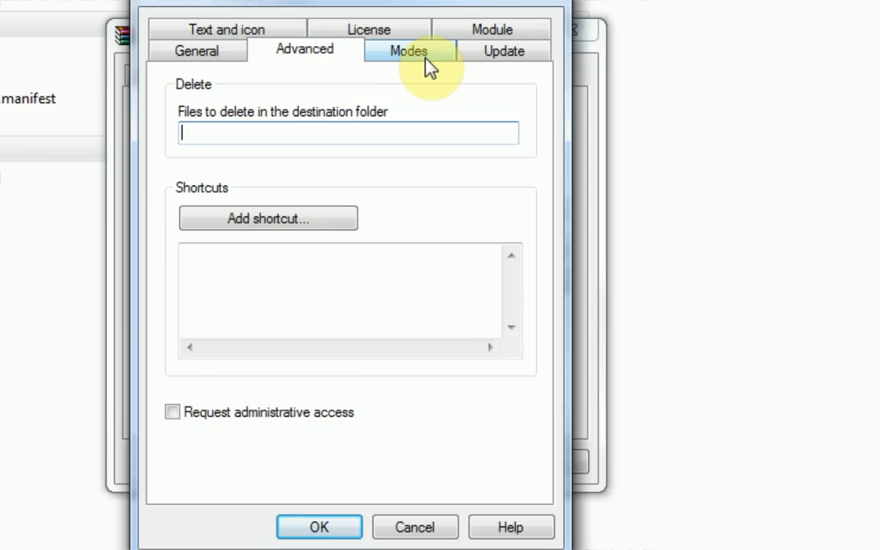
left_click(410, 50)
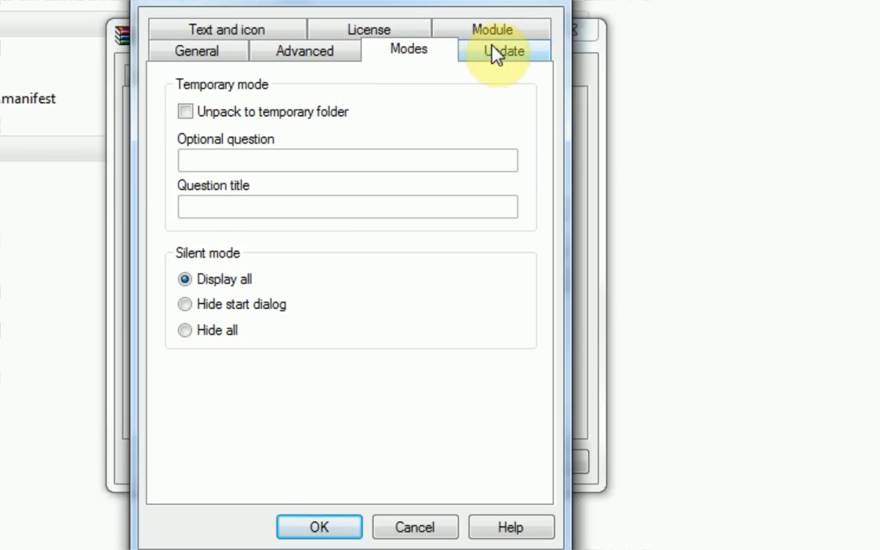
left_click(504, 50)
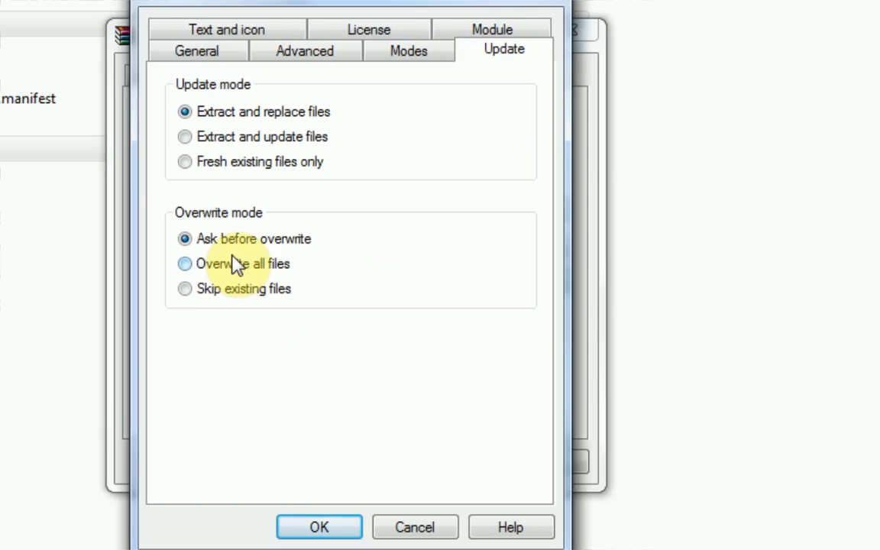
left_click(183, 263)
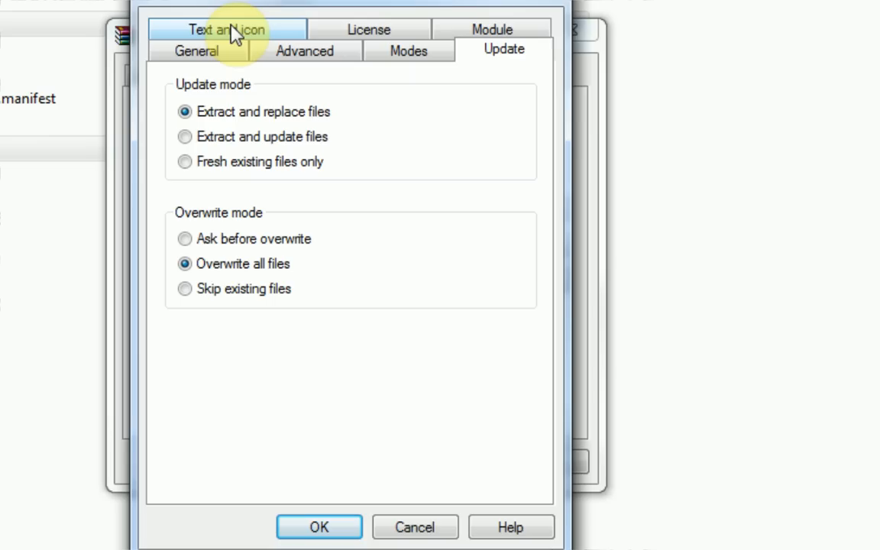
Title the SFX window 'MySQL Tutorial Installer' with prompt text and confirm the SFX options.
left_click(226, 29)
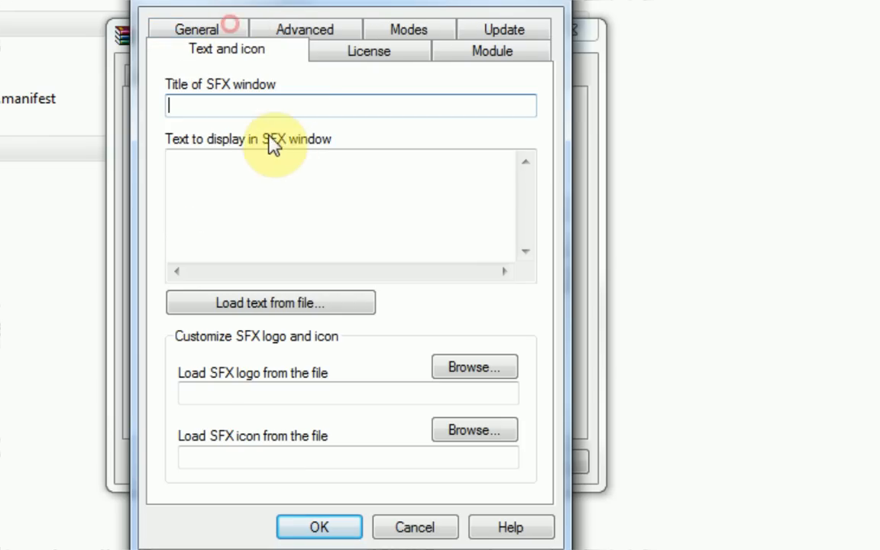
mouse_move(640, 327)
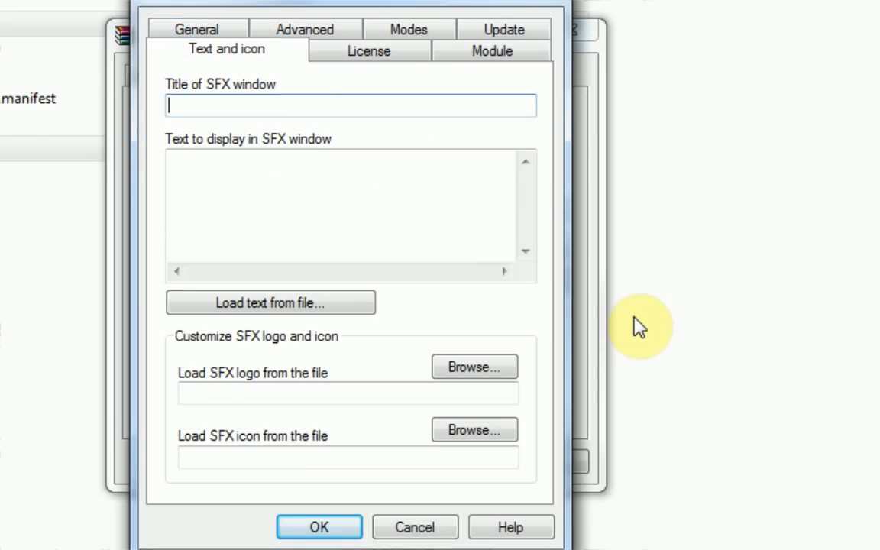
type("My")
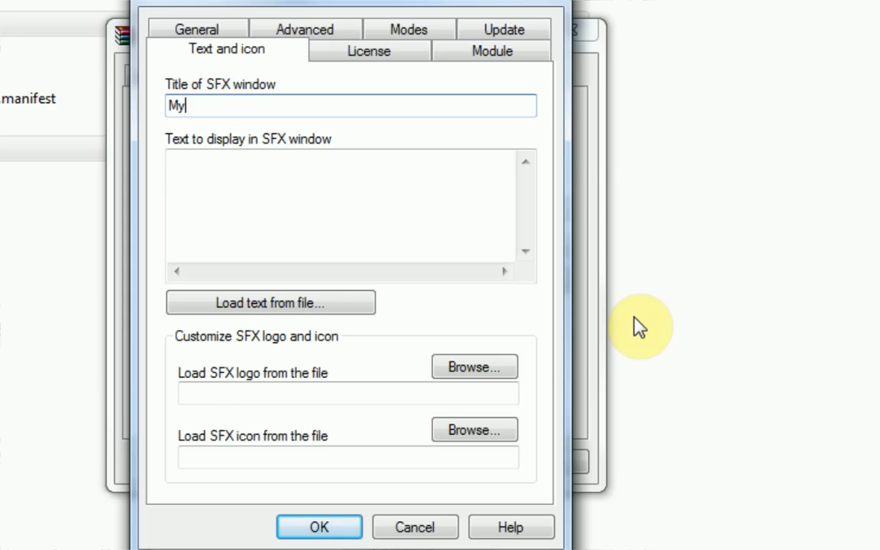
type("SQL")
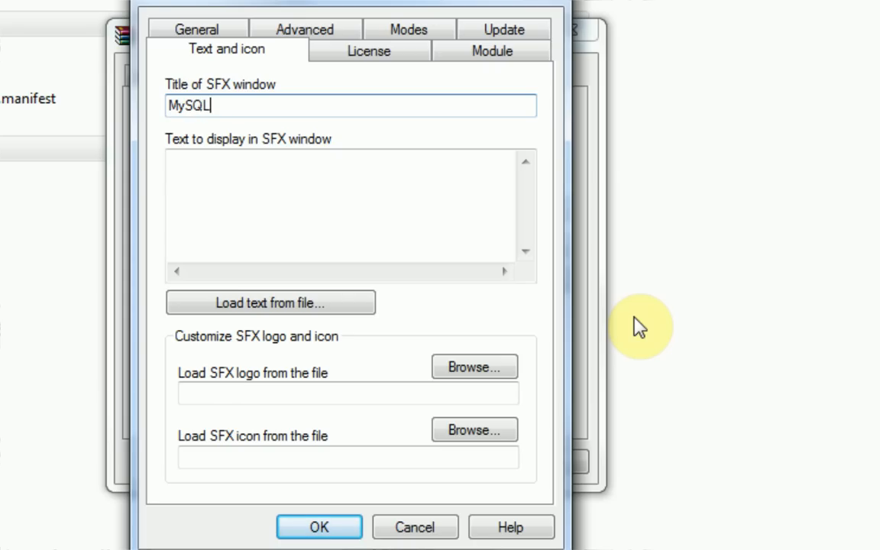
type("Tutorial Installe")
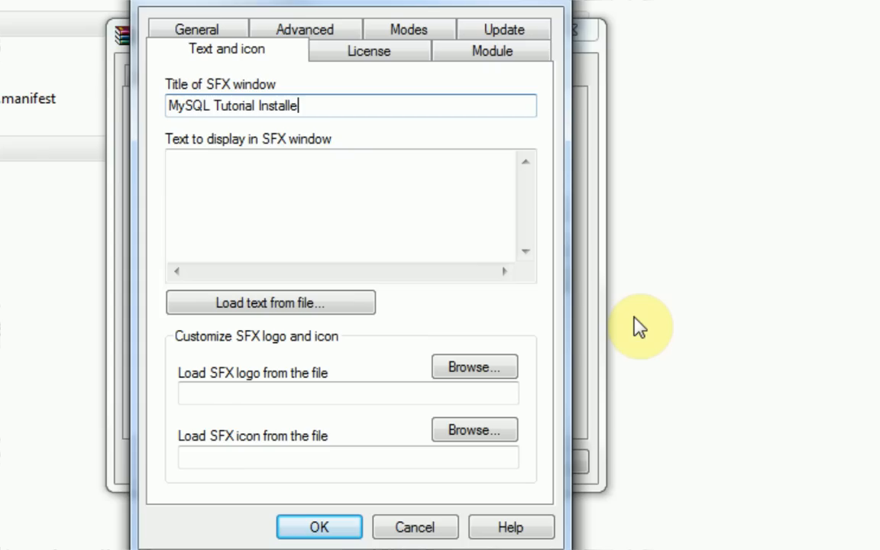
type("Please choose a")
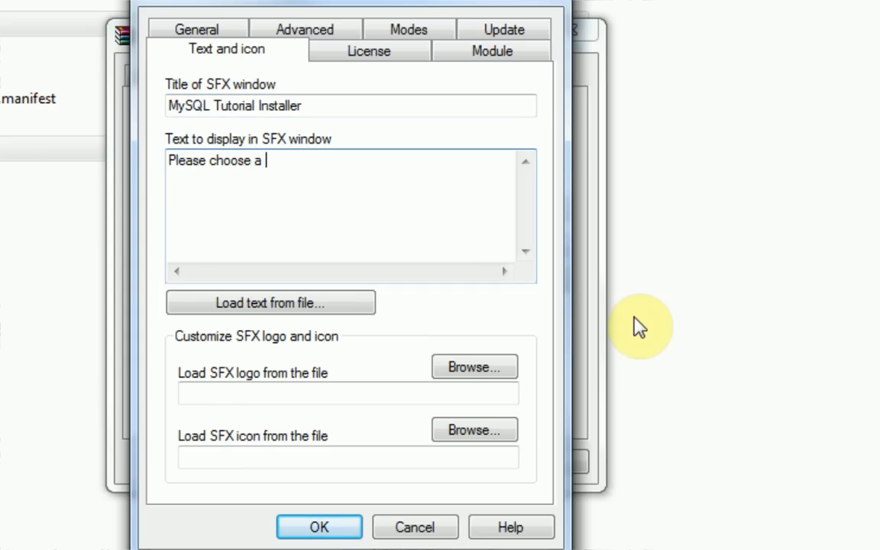
left_click(368, 50)
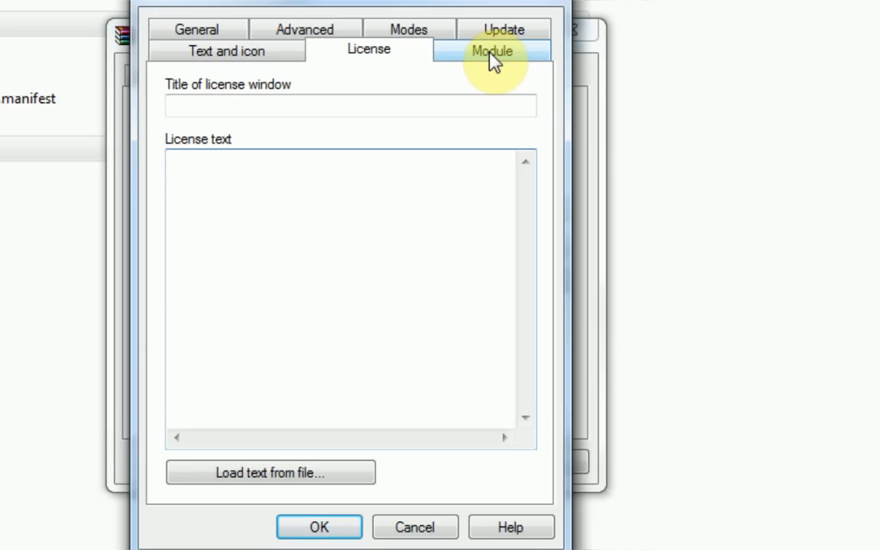
left_click(492, 50)
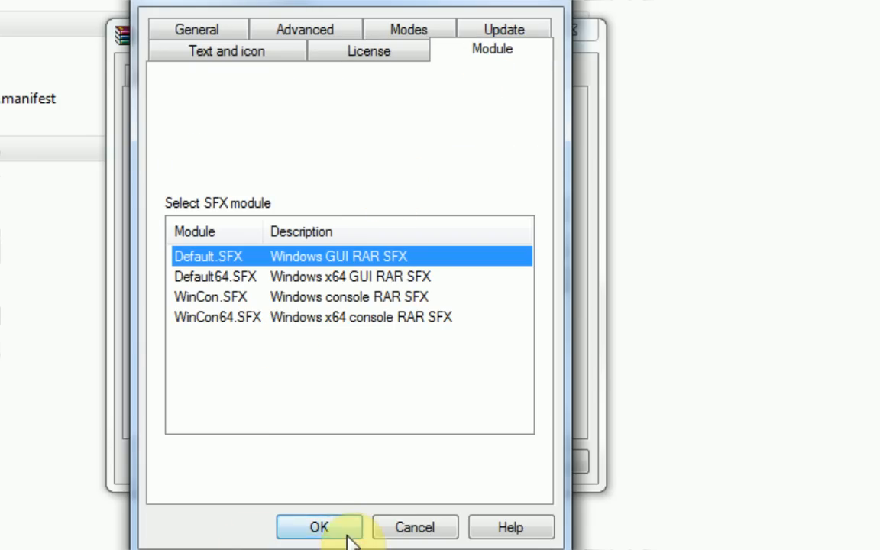
left_click(318, 527)
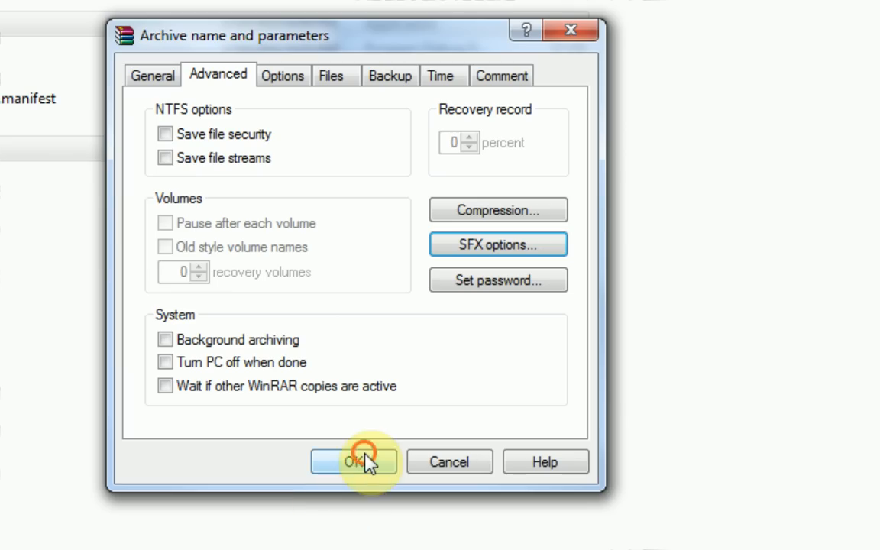
Build the self-extracting MySQLTutorial.exe archive and select it in Explorer.
left_click(355, 462)
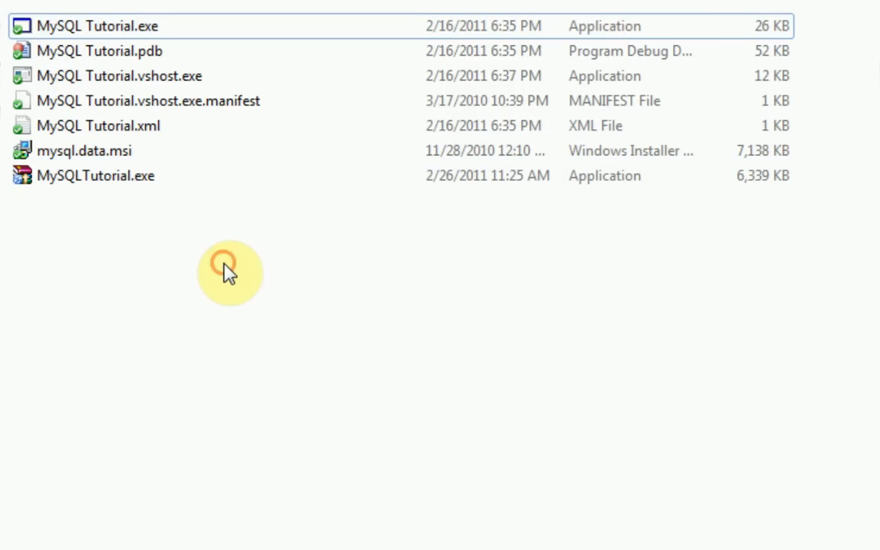
left_click(96, 175)
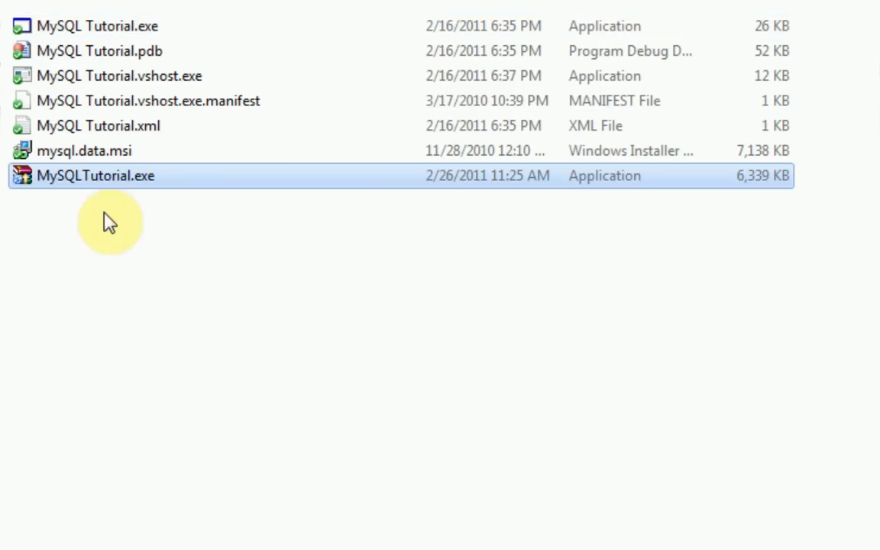
mouse_move(141, 176)
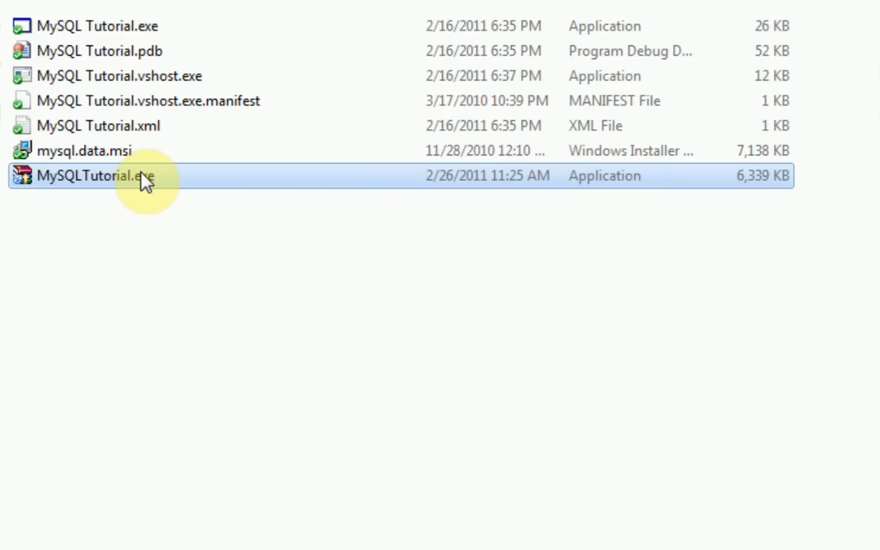
mouse_move(152, 176)
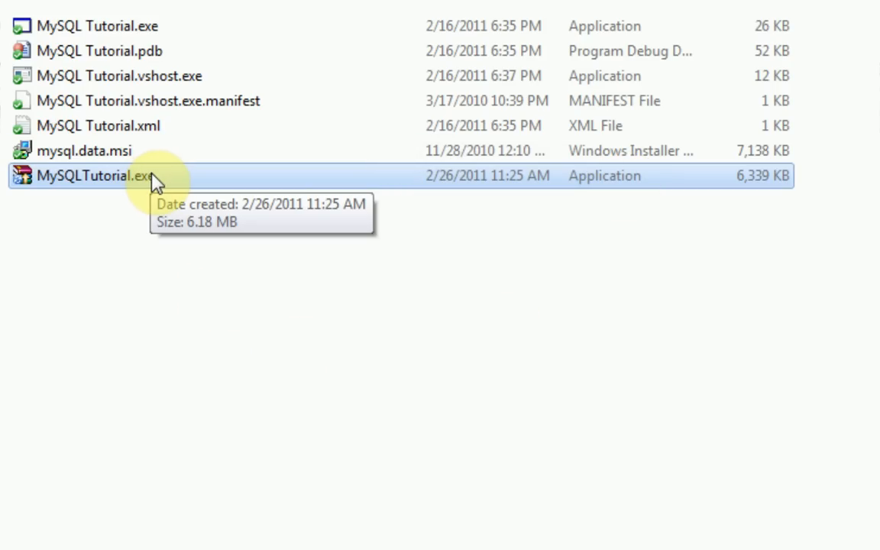
Run MySQLTutorial.exe, set the destination to the Desktop and start the installation.
double_click(94, 176)
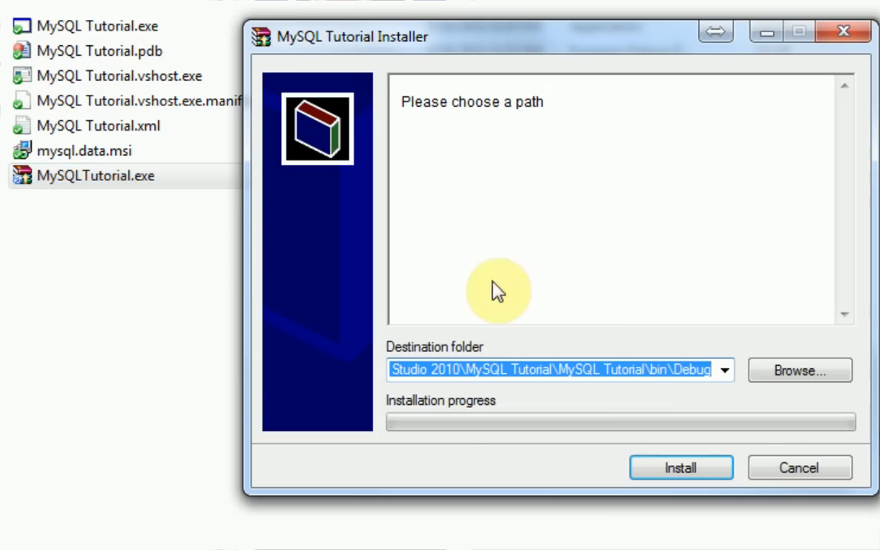
mouse_move(772, 350)
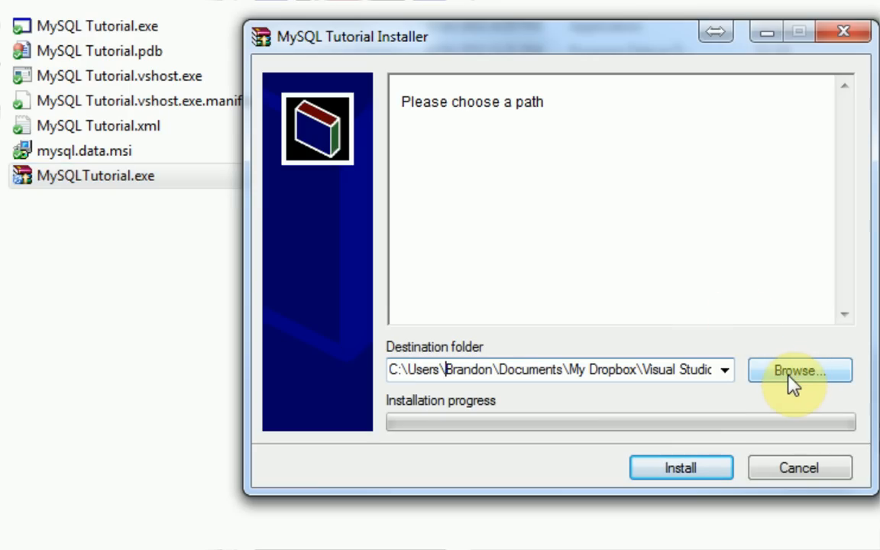
left_click(800, 371)
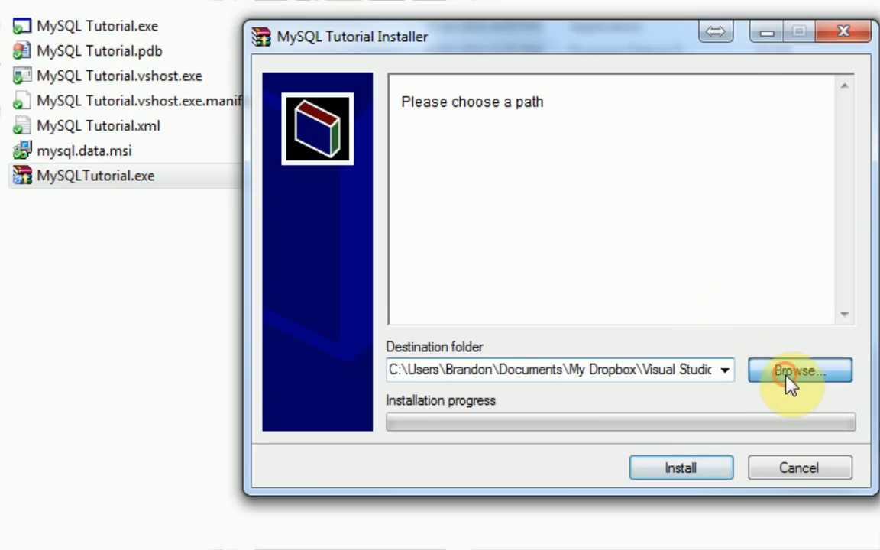
left_click(799, 371)
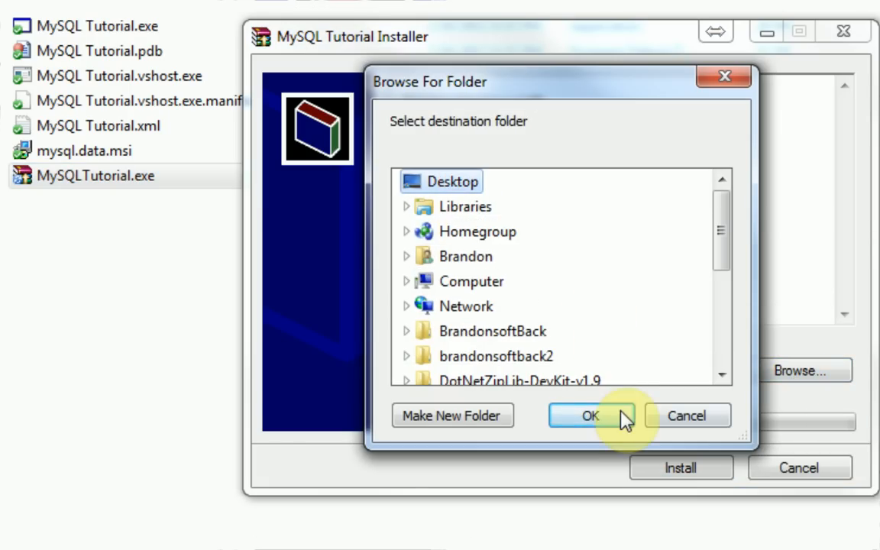
left_click(590, 416)
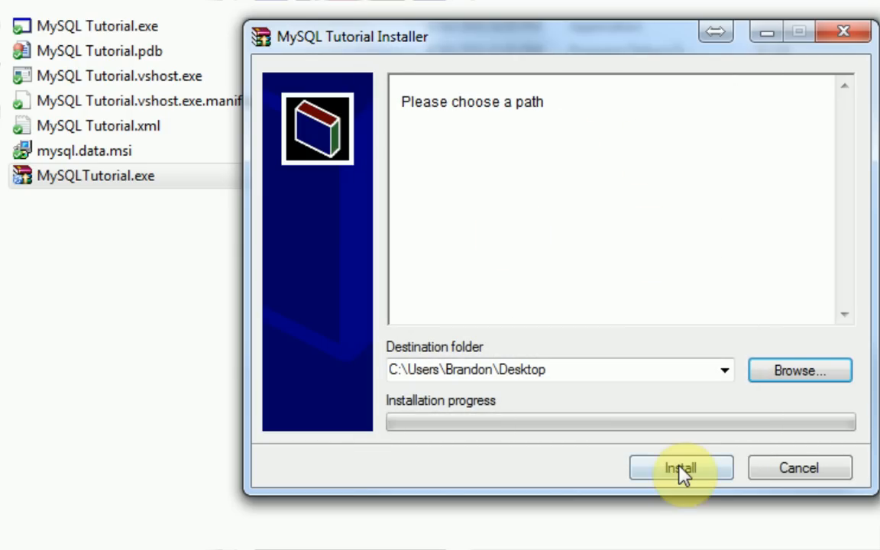
left_click(680, 467)
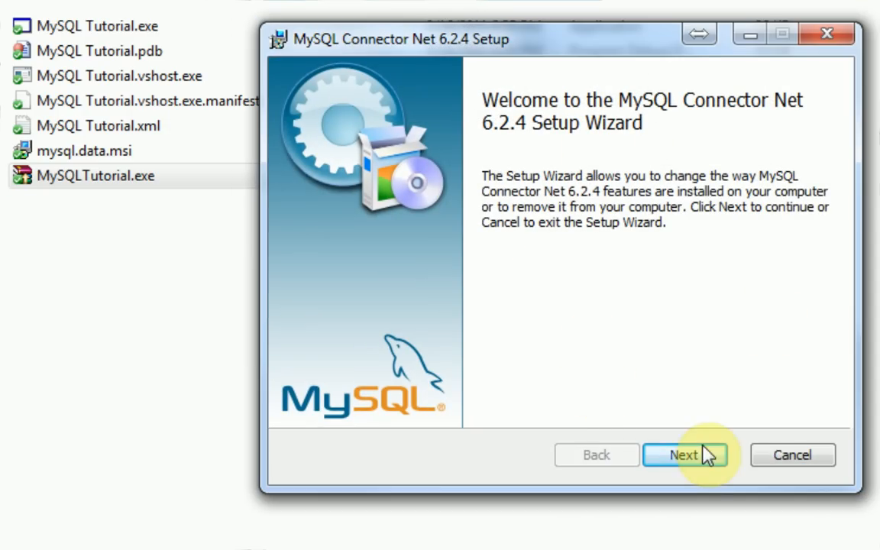
mouse_move(673, 431)
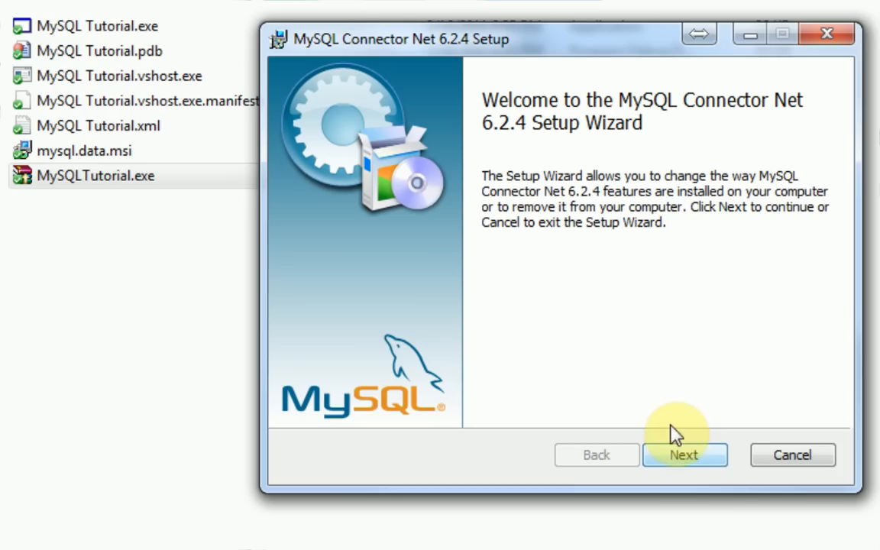
Cancel the MySQL Connector Net setup wizard and finish without installing.
left_click(791, 455)
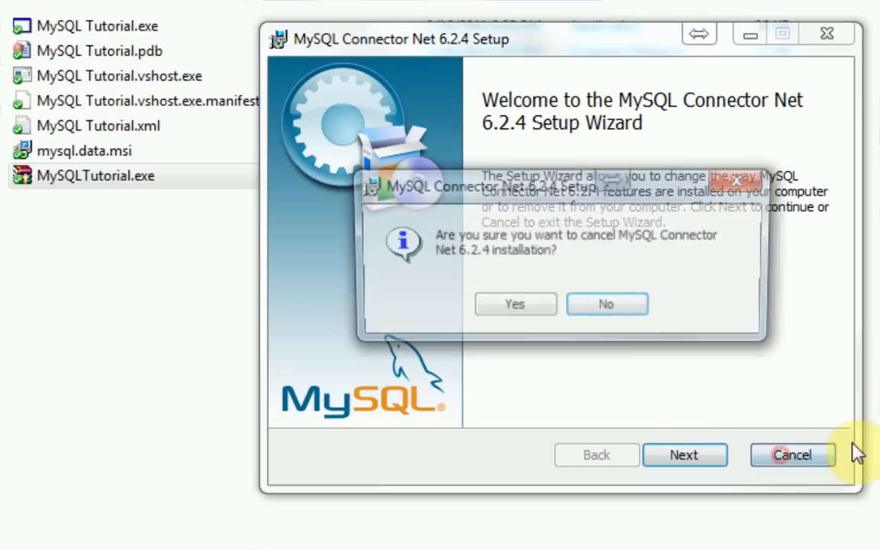
left_click(515, 303)
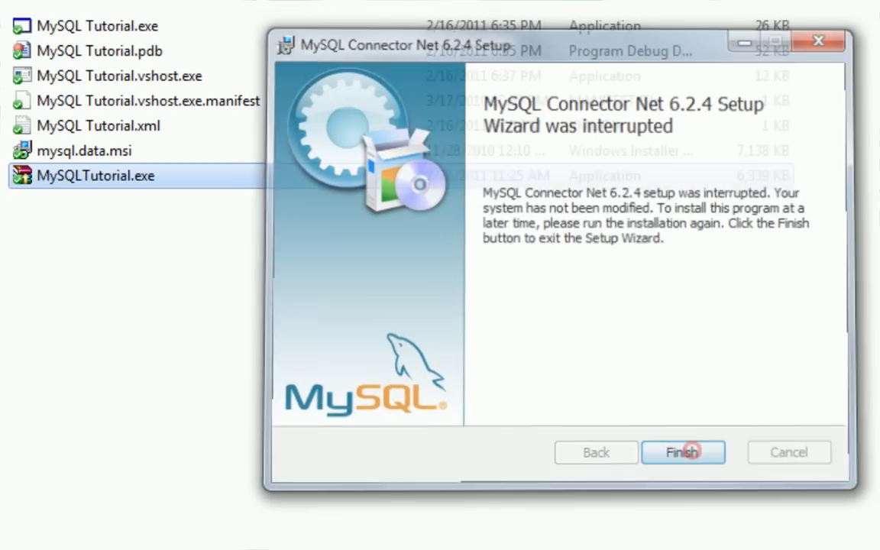
left_click(683, 453)
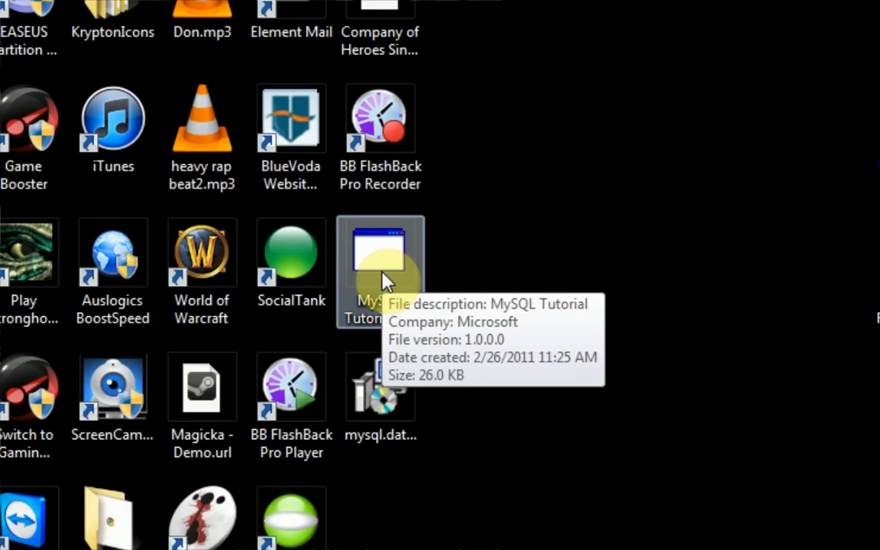
double_click(379, 260)
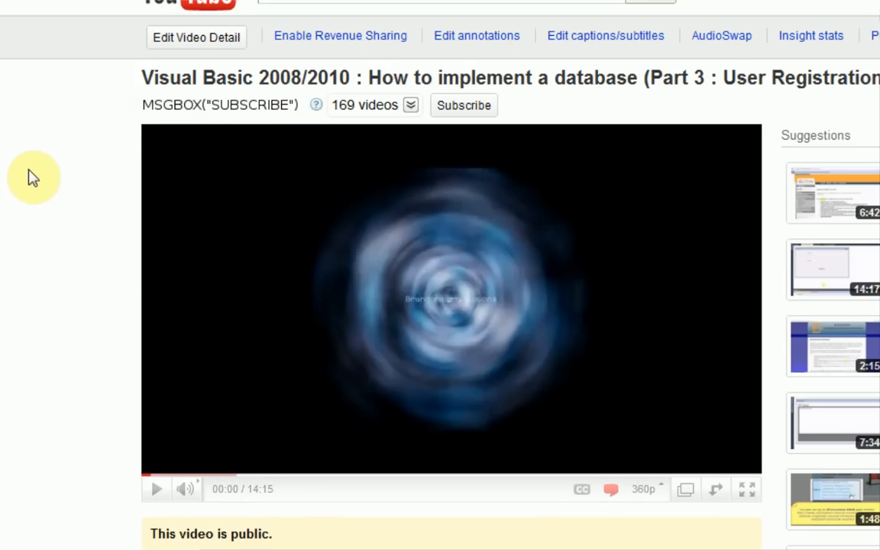
mouse_move(212, 110)
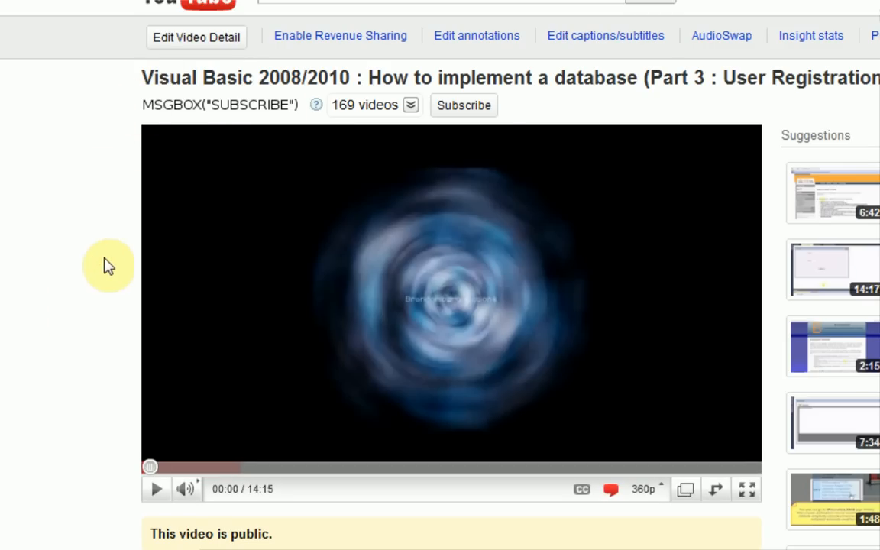
scroll("down", 3)
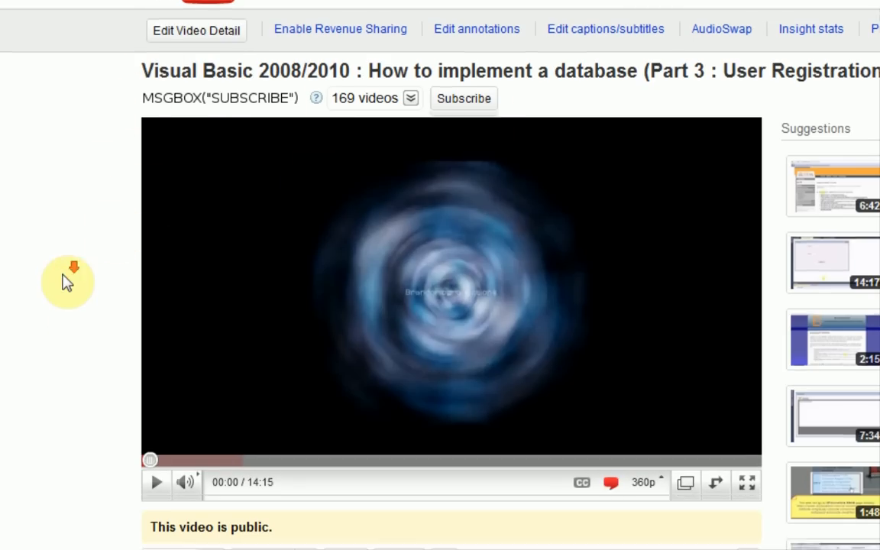
scroll("down", 3)
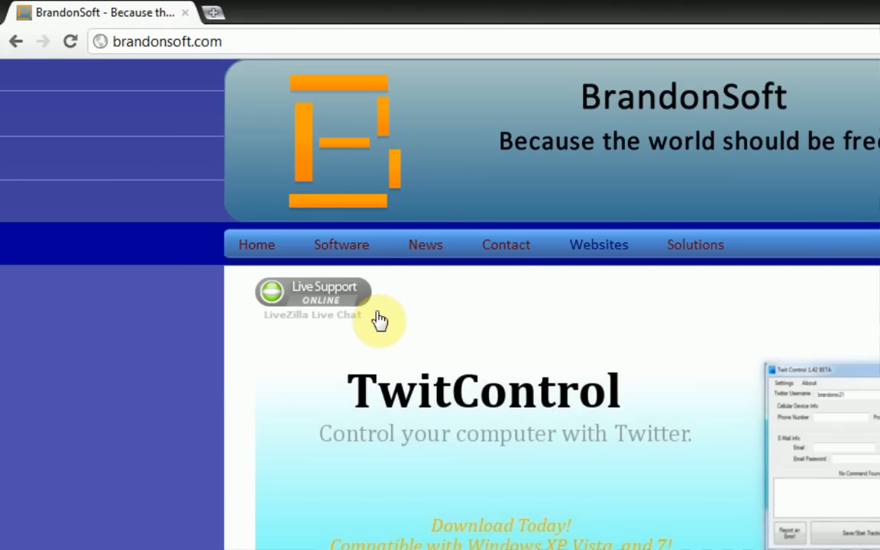
mouse_move(555, 305)
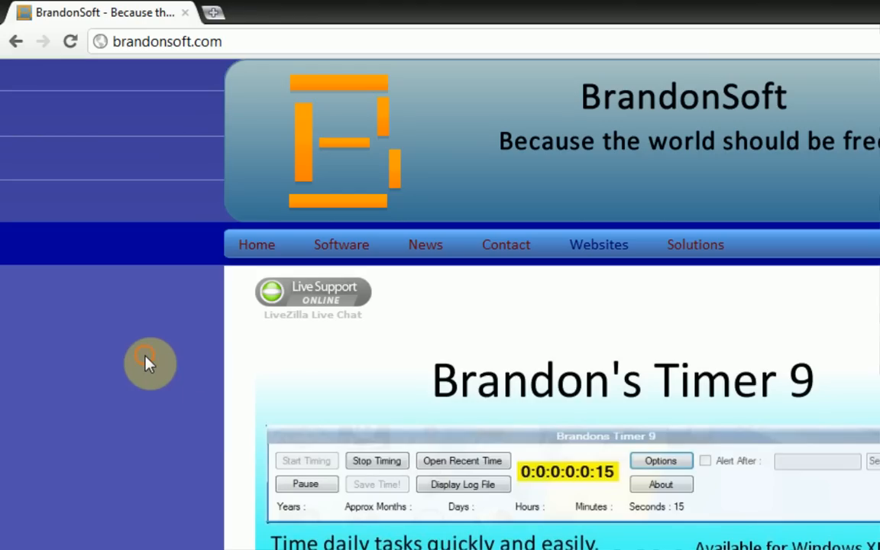
mouse_move(130, 385)
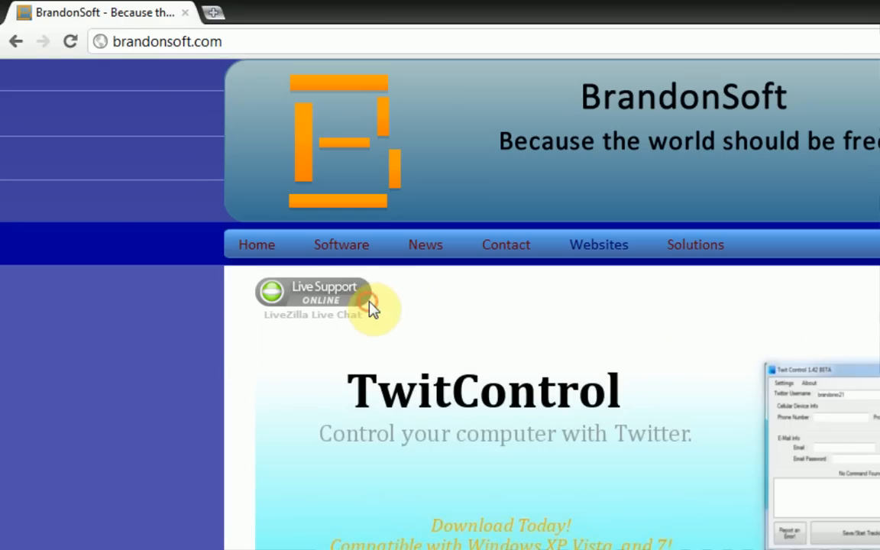
left_click(312, 294)
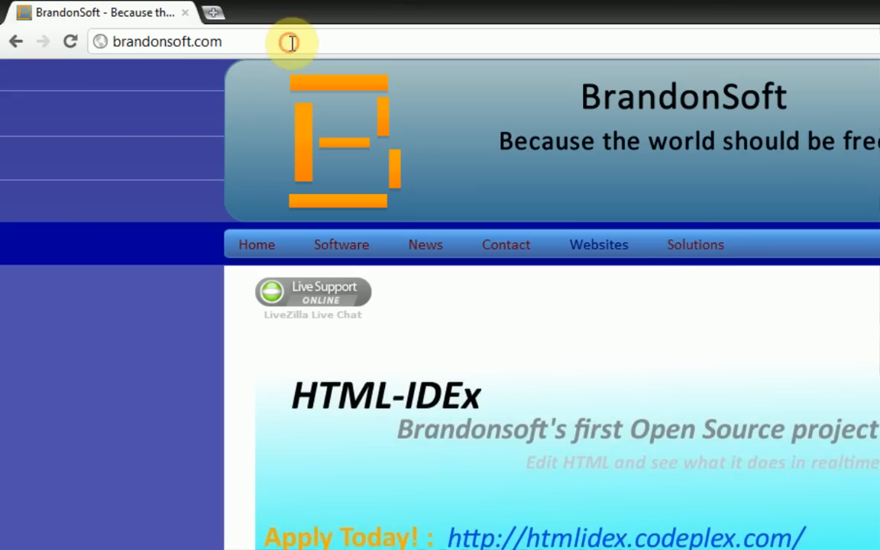
type("bpforums.info")
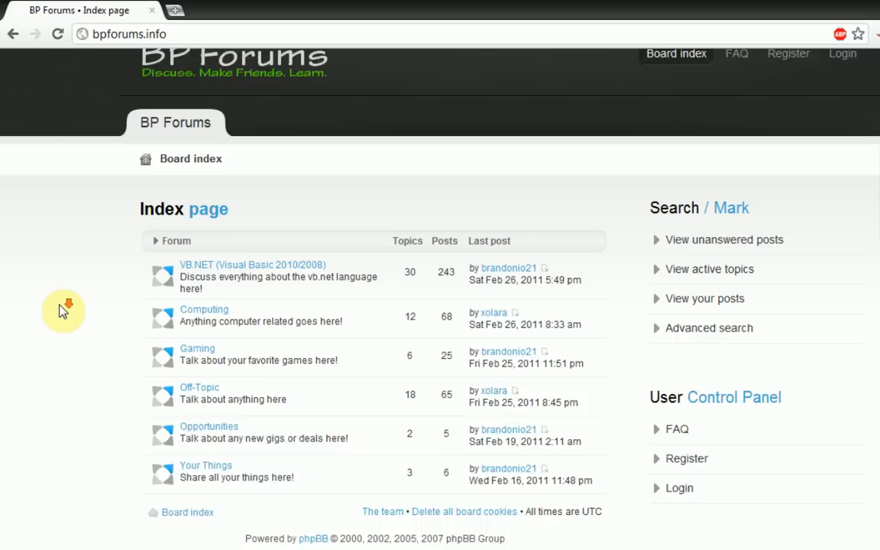
Scroll down the BP Forums index page.
scroll("down", 3)
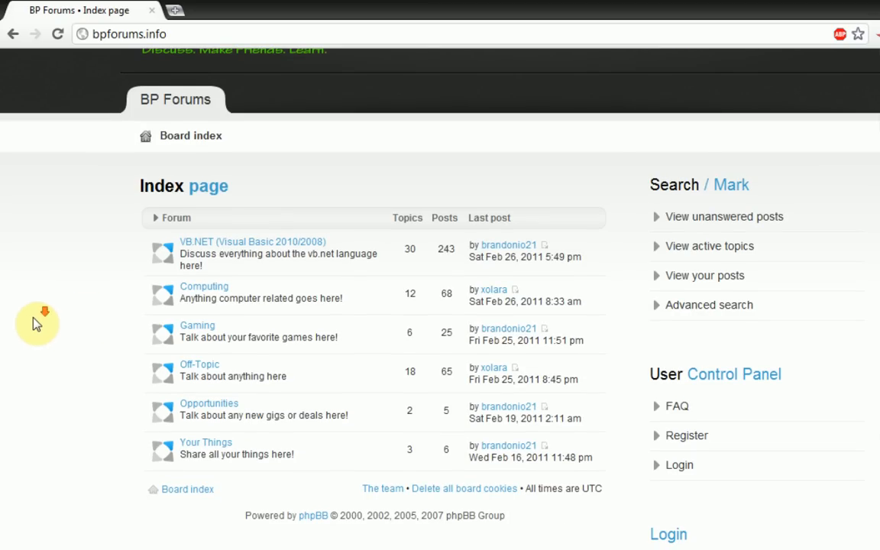
mouse_move(88, 324)
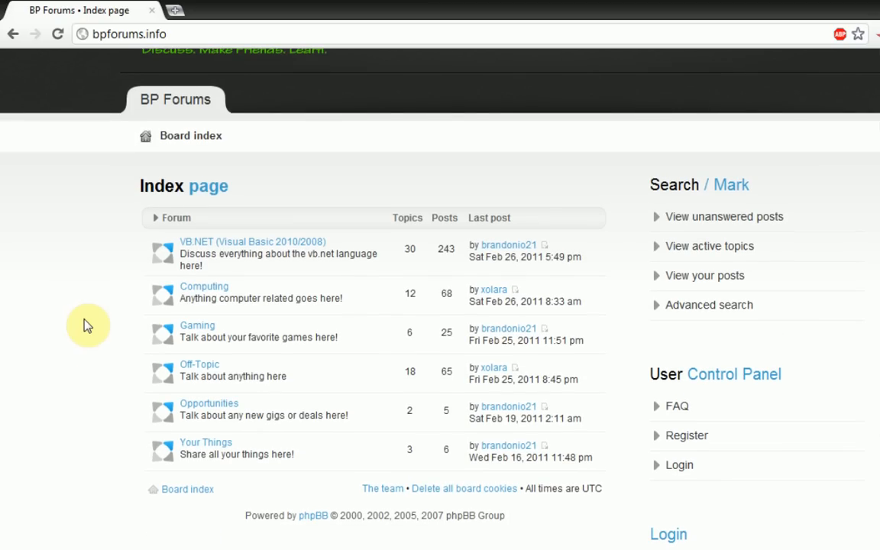
mouse_move(69, 363)
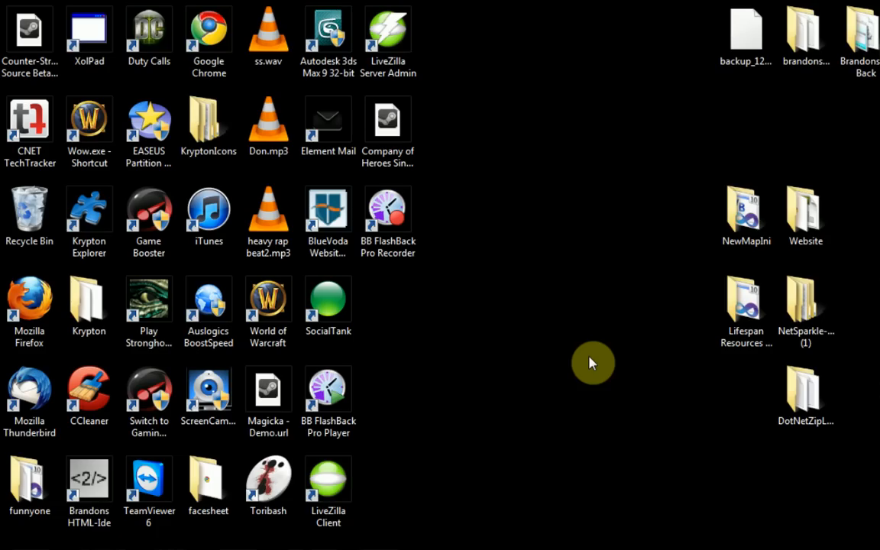
mouse_move(858, 476)
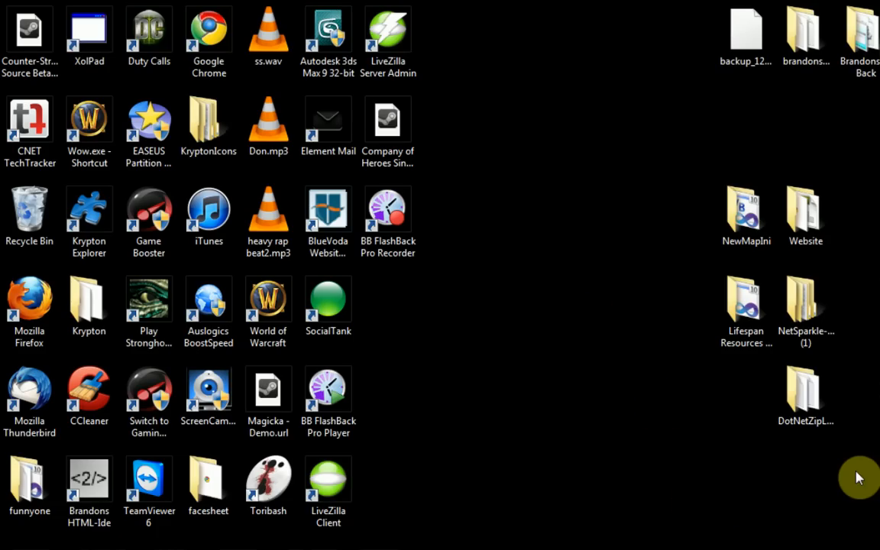